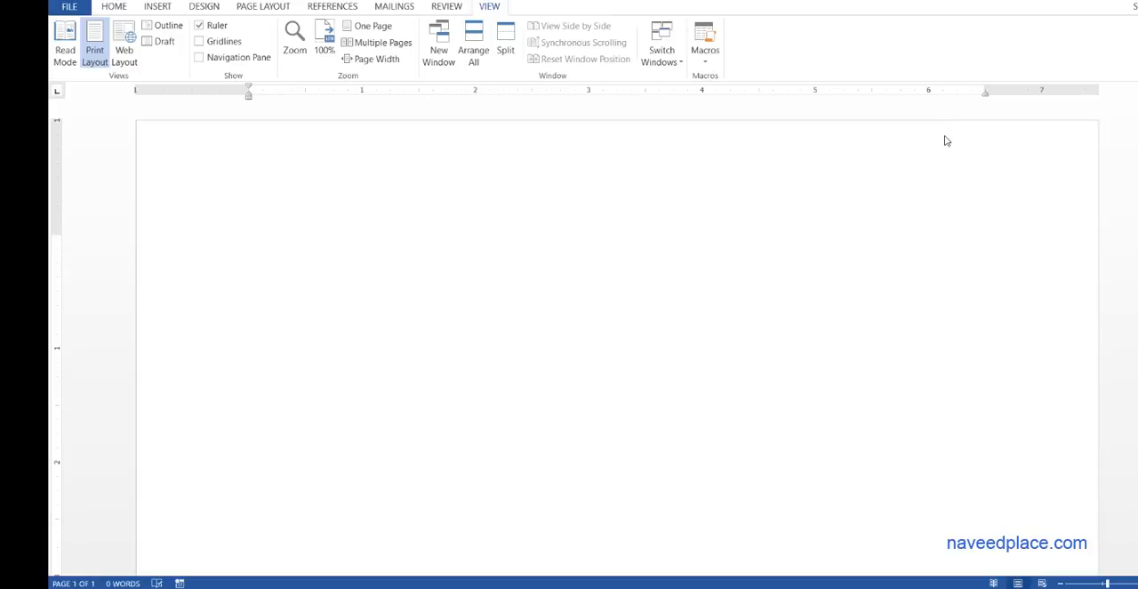
{"action": "mouse_move", "coordinate": [711, 71]}
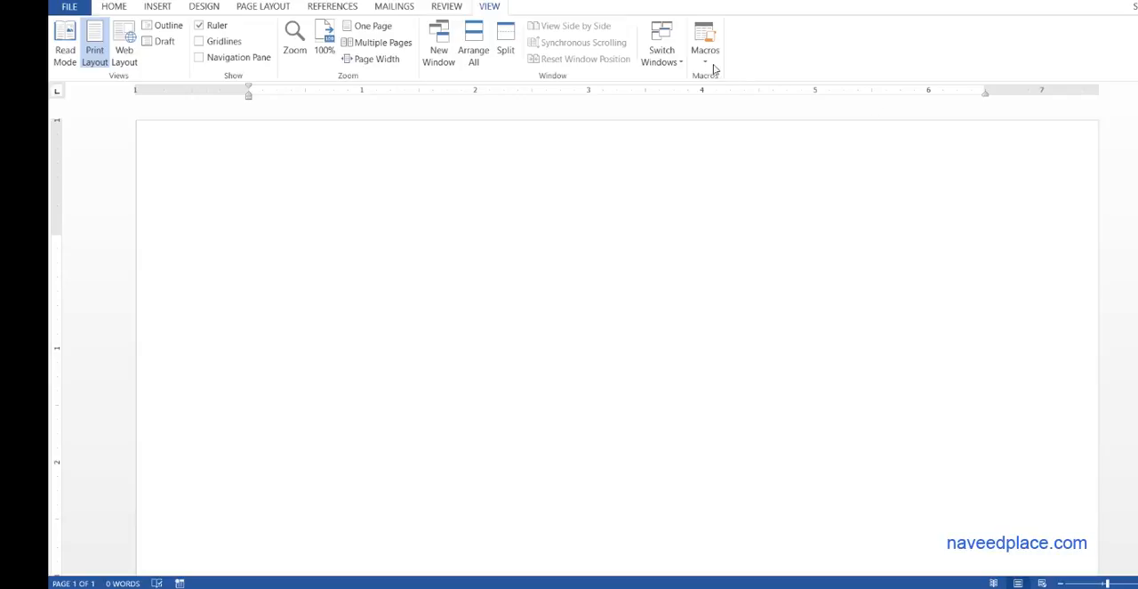
{"action": "mouse_move", "coordinate": [711, 69]}
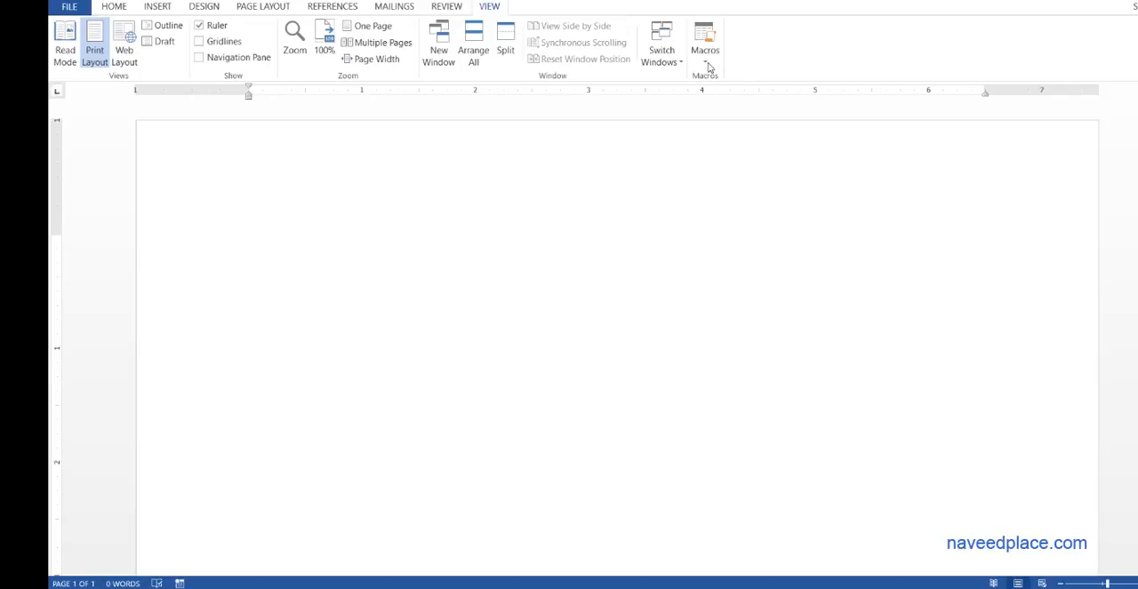
{"action": "mouse_move", "coordinate": [739, 134]}
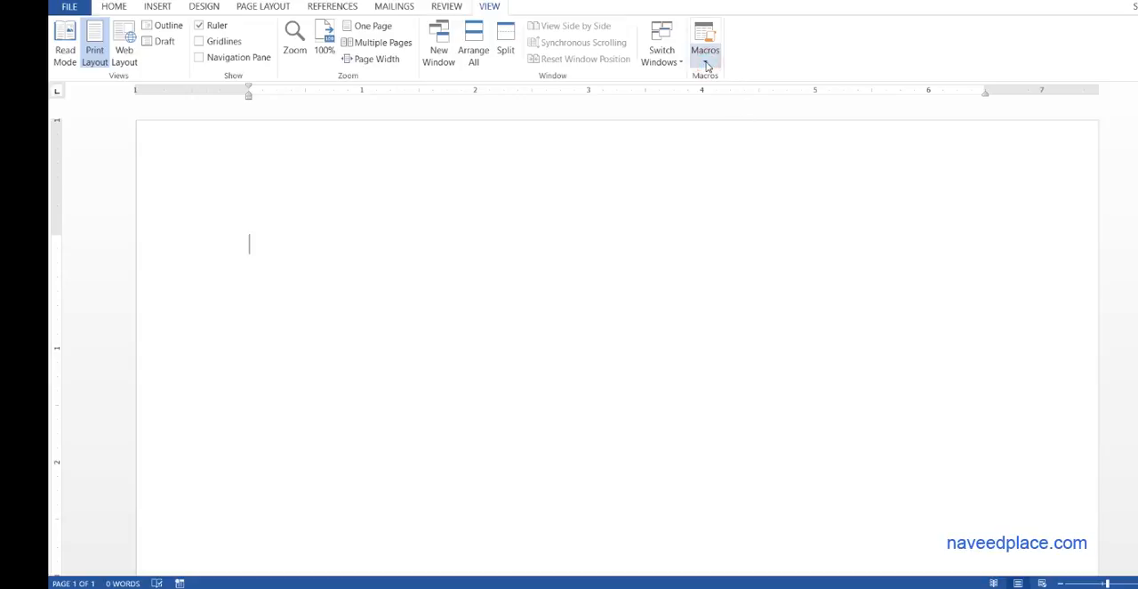
Begin recording a new macro named 'naveed', stored for all documents
{"action": "left_click", "coordinate": [705, 44]}
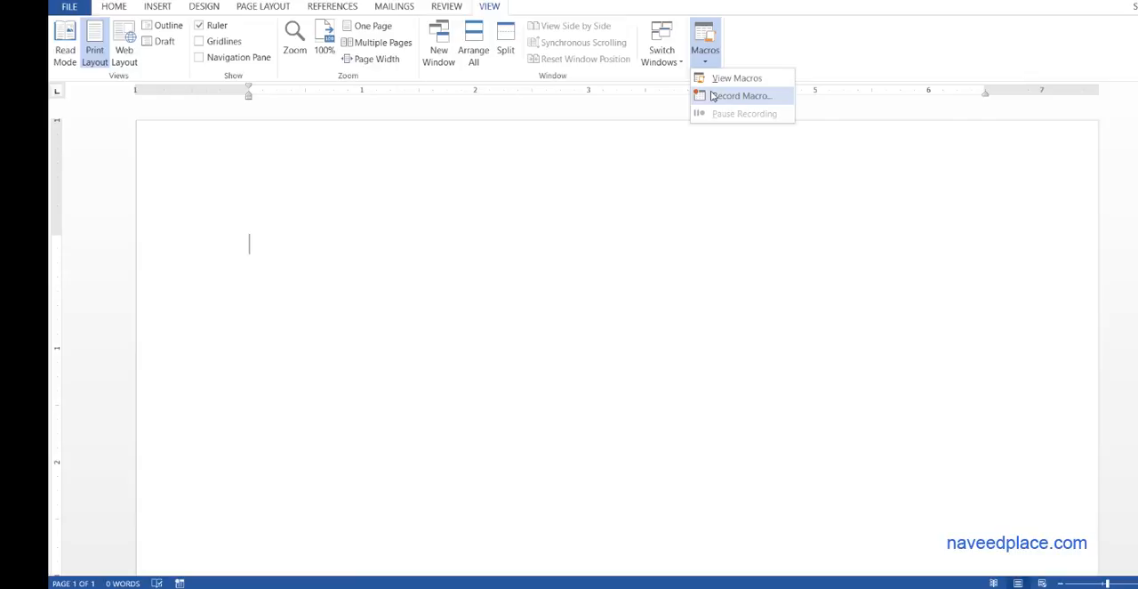
{"action": "mouse_move", "coordinate": [736, 78]}
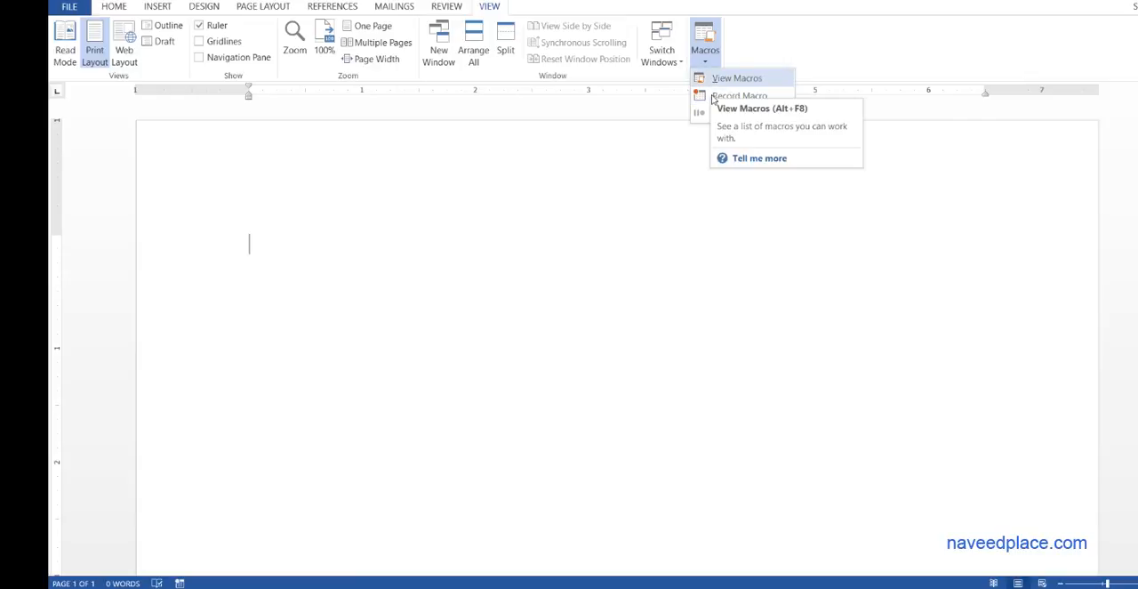
{"action": "mouse_move", "coordinate": [738, 96]}
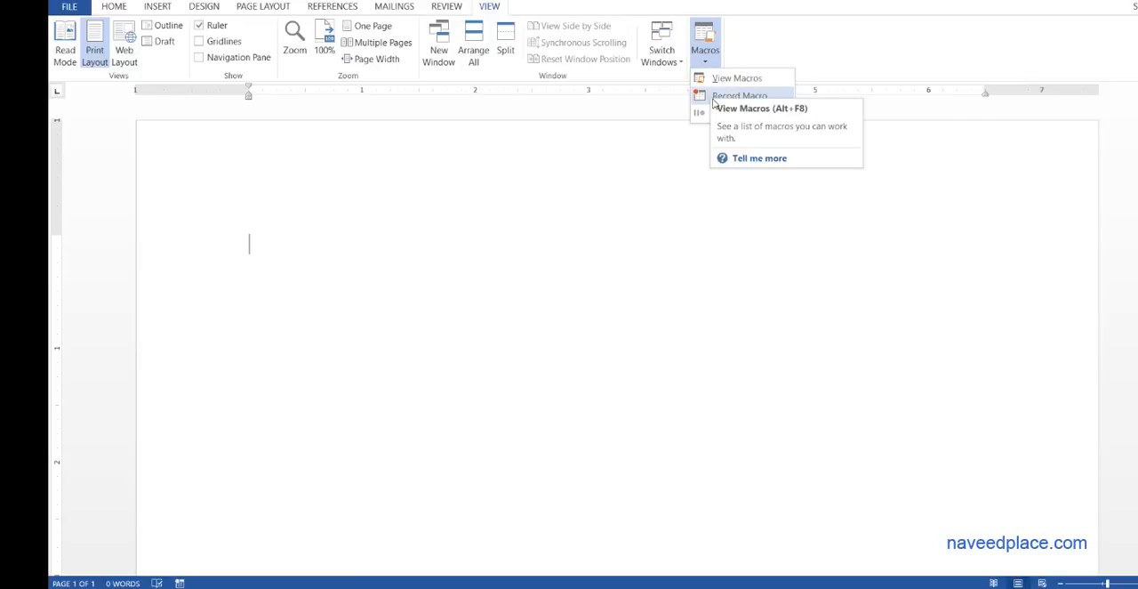
{"action": "mouse_move", "coordinate": [741, 96]}
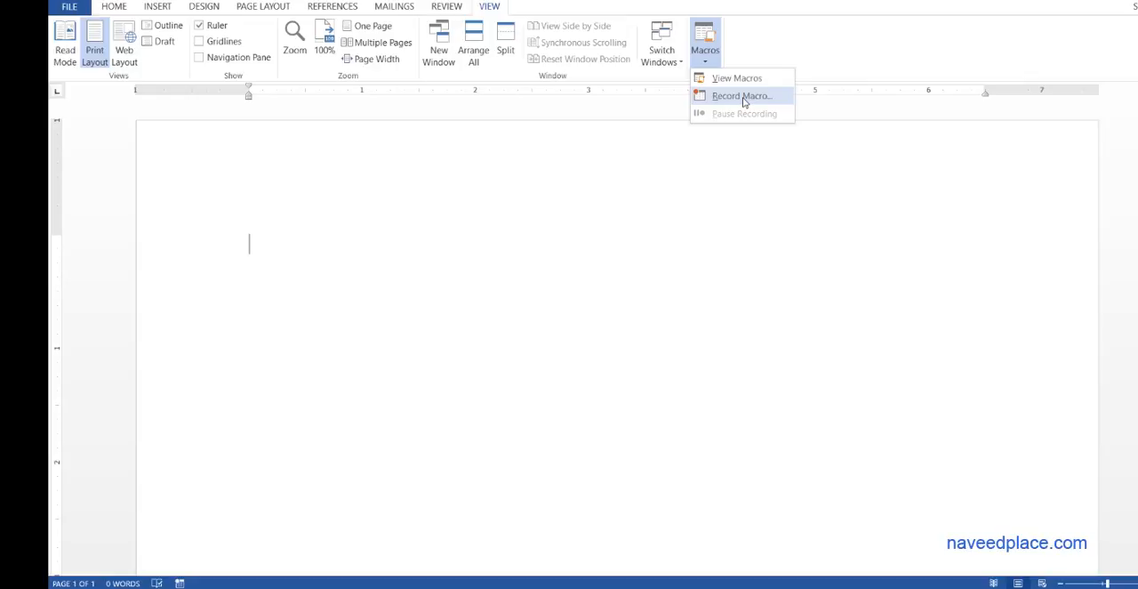
{"action": "left_click", "coordinate": [740, 95]}
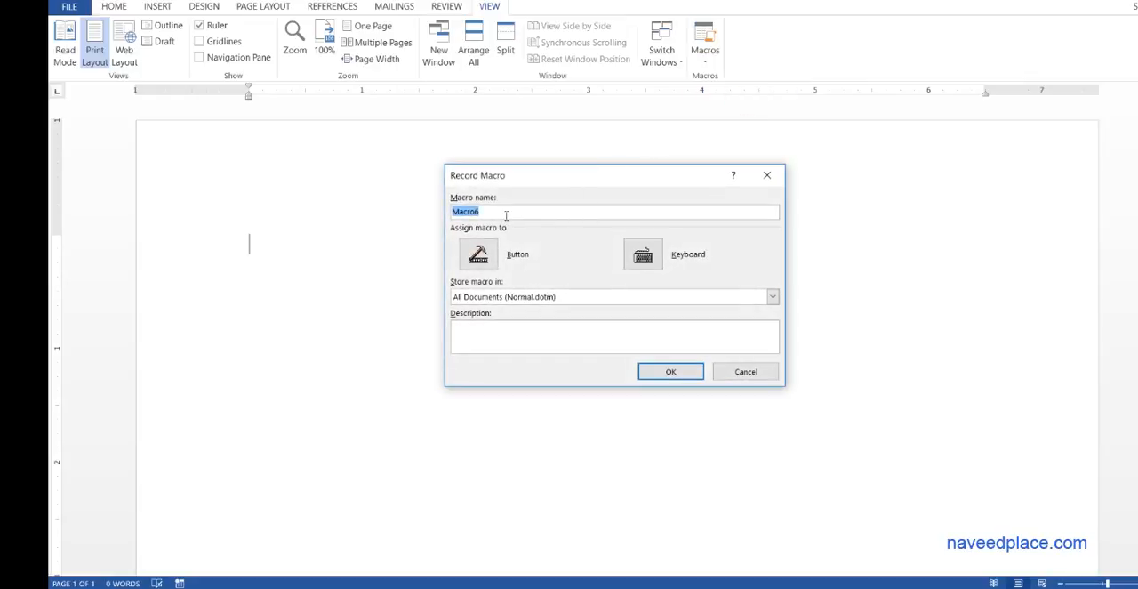
{"action": "type", "text": "naveed"}
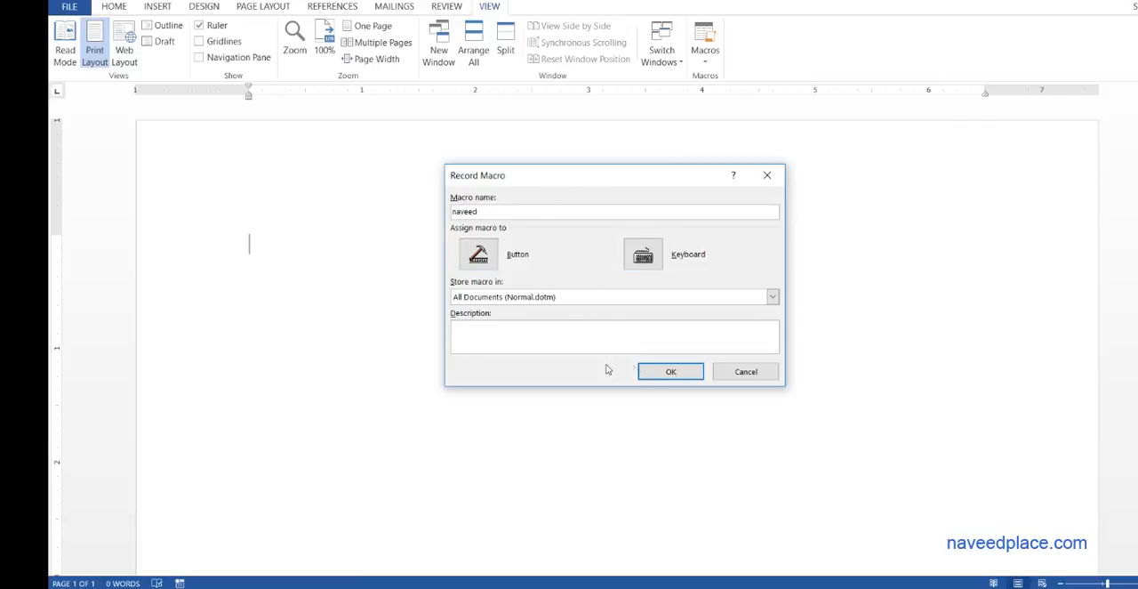
{"action": "left_click", "coordinate": [670, 371]}
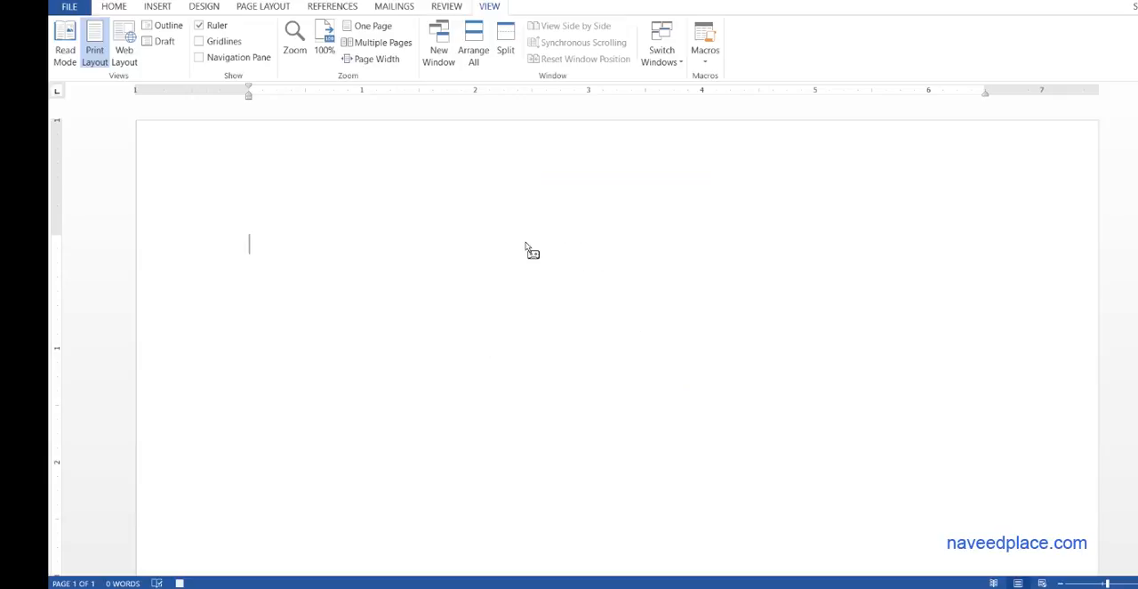
{"action": "mouse_move", "coordinate": [537, 249]}
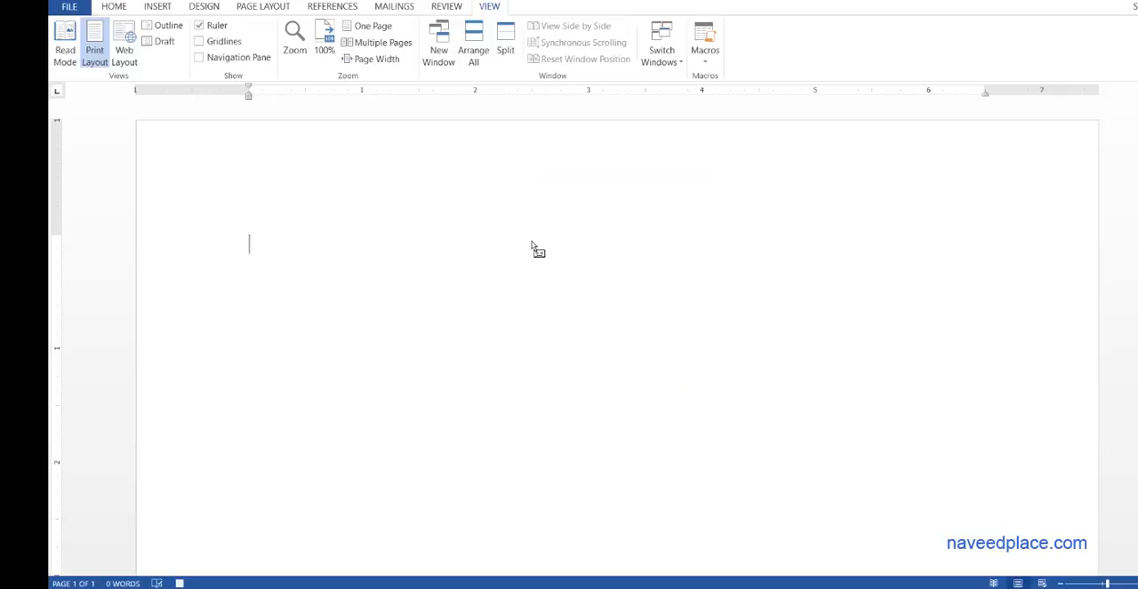
{"action": "mouse_move", "coordinate": [546, 259]}
{"action": "type", "text": "nnjns"}
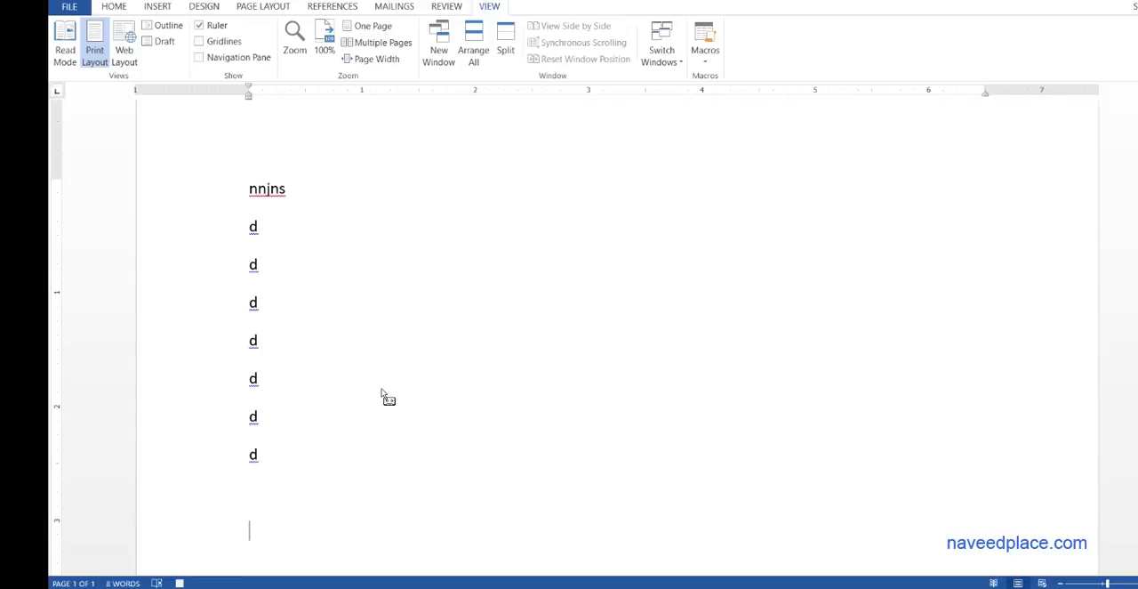
{"action": "mouse_move", "coordinate": [320, 485]}
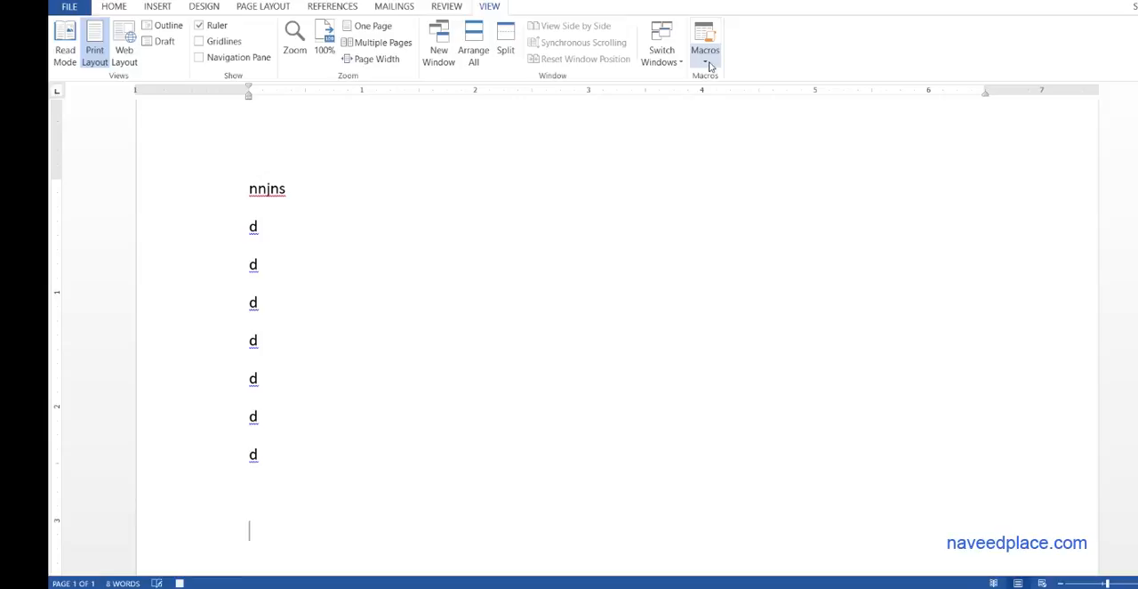
End the naveed recording and select the eight typed lines of sample text
{"action": "left_click", "coordinate": [705, 43]}
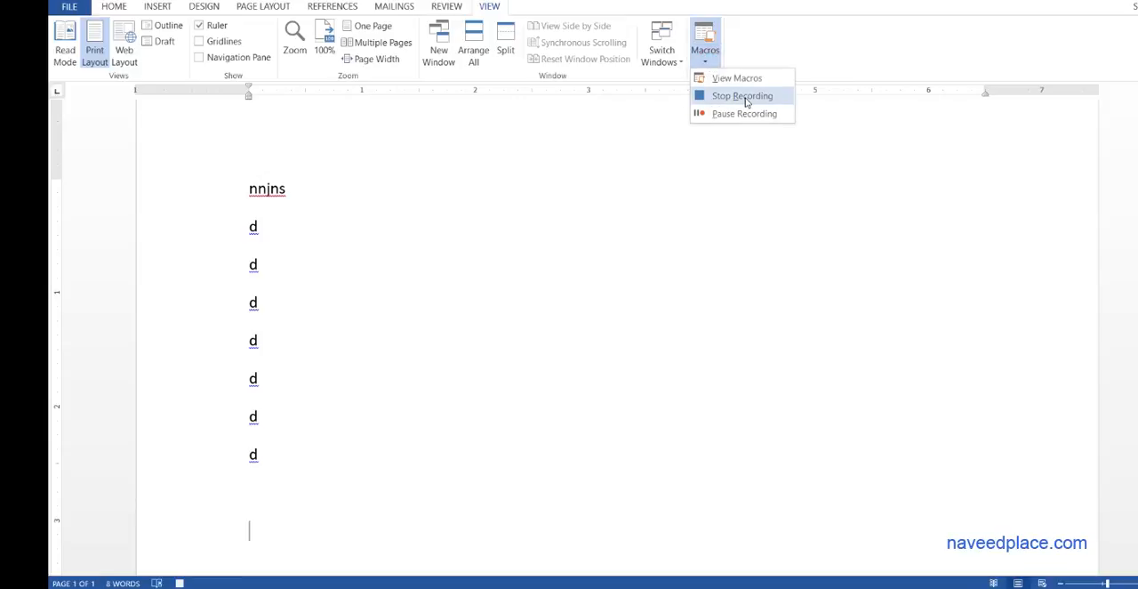
{"action": "left_click", "coordinate": [742, 95]}
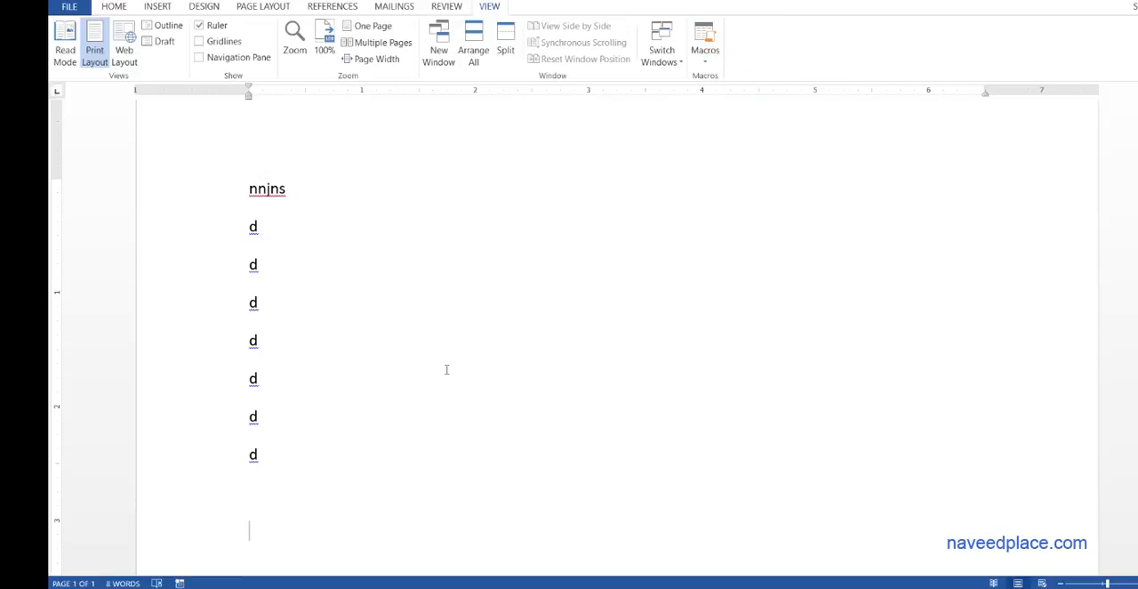
{"action": "mouse_move", "coordinate": [464, 232]}
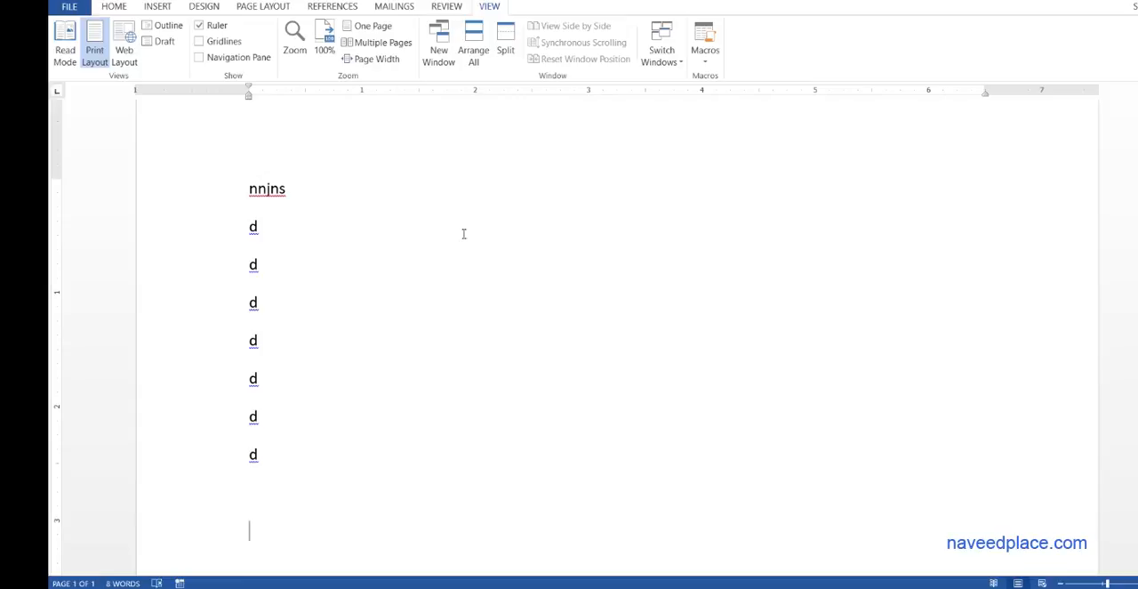
{"action": "mouse_move", "coordinate": [413, 255]}
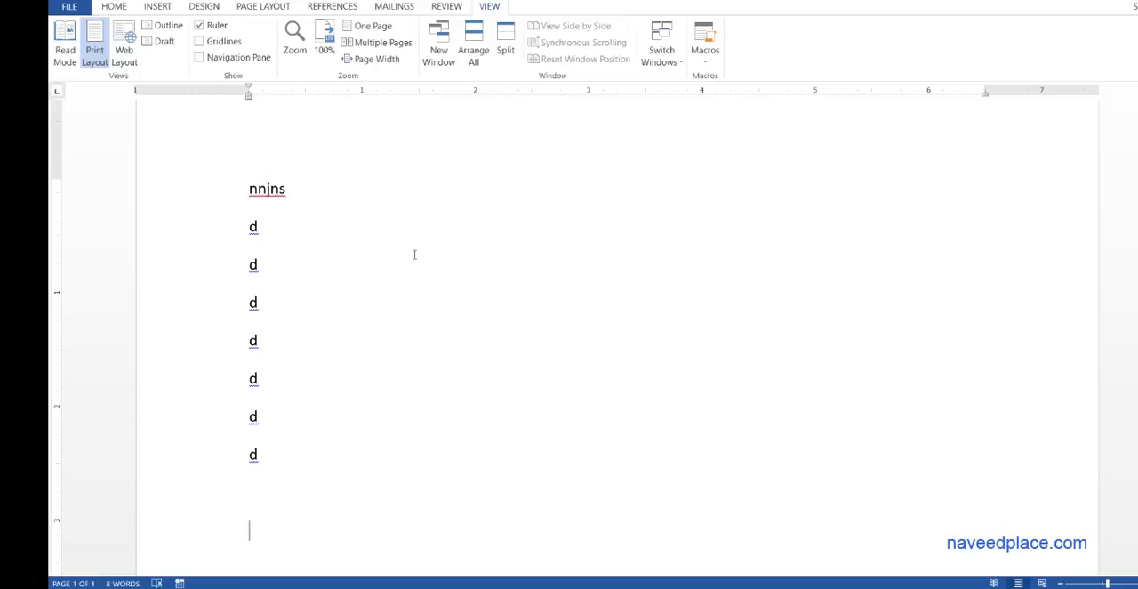
{"action": "left_click_drag", "start_coordinate": [253, 285], "coordinate": [253, 471]}
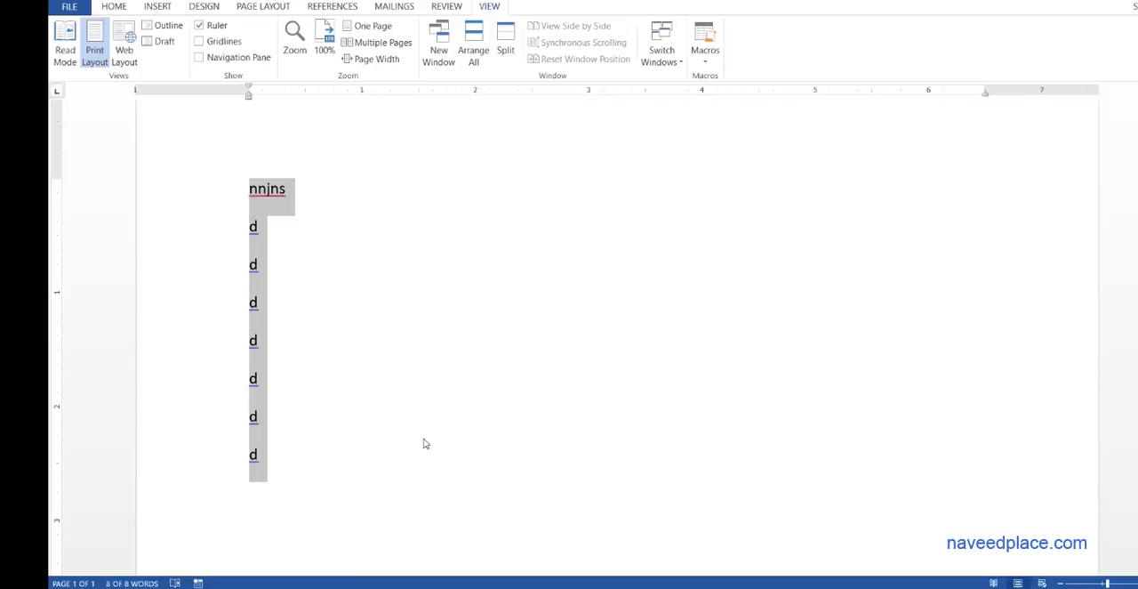
Delete the selected sample lines, leaving a blank page
{"action": "left_click", "coordinate": [425, 498]}
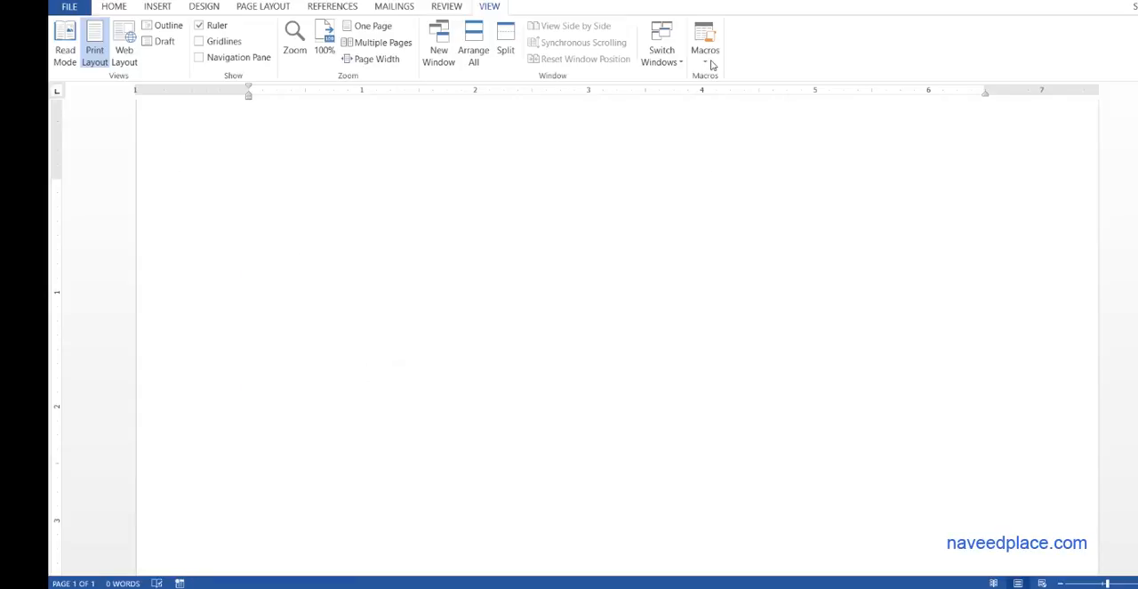
{"action": "mouse_move", "coordinate": [582, 321]}
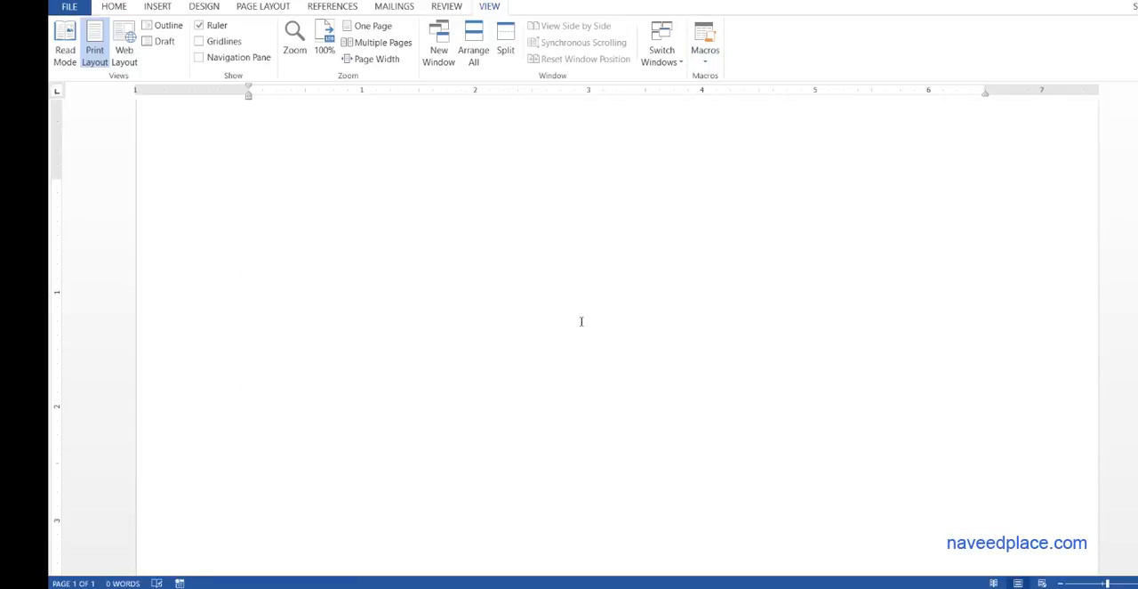
{"action": "left_click", "coordinate": [705, 38]}
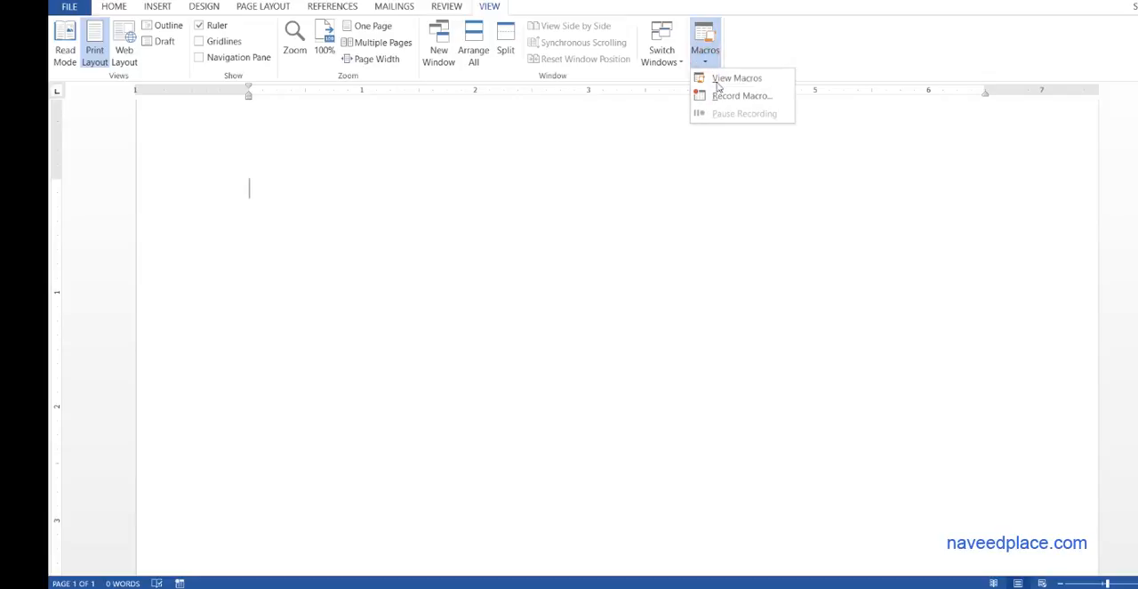
Run 'naveed' from the macros list, restoring the nnjns line and seven d lines
{"action": "left_click", "coordinate": [736, 77]}
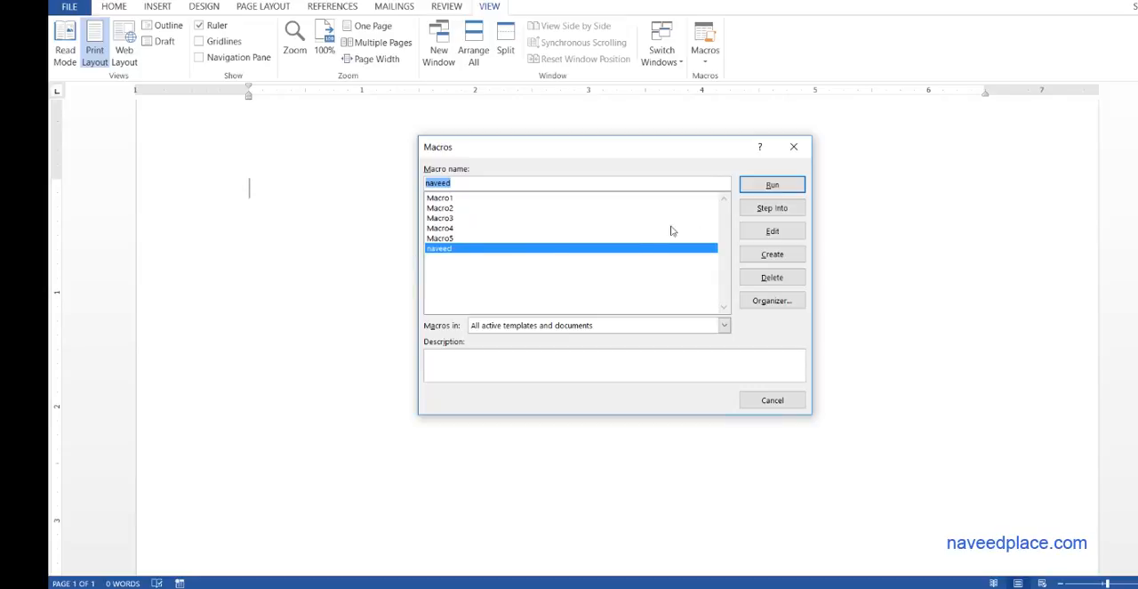
{"action": "left_click", "coordinate": [771, 184]}
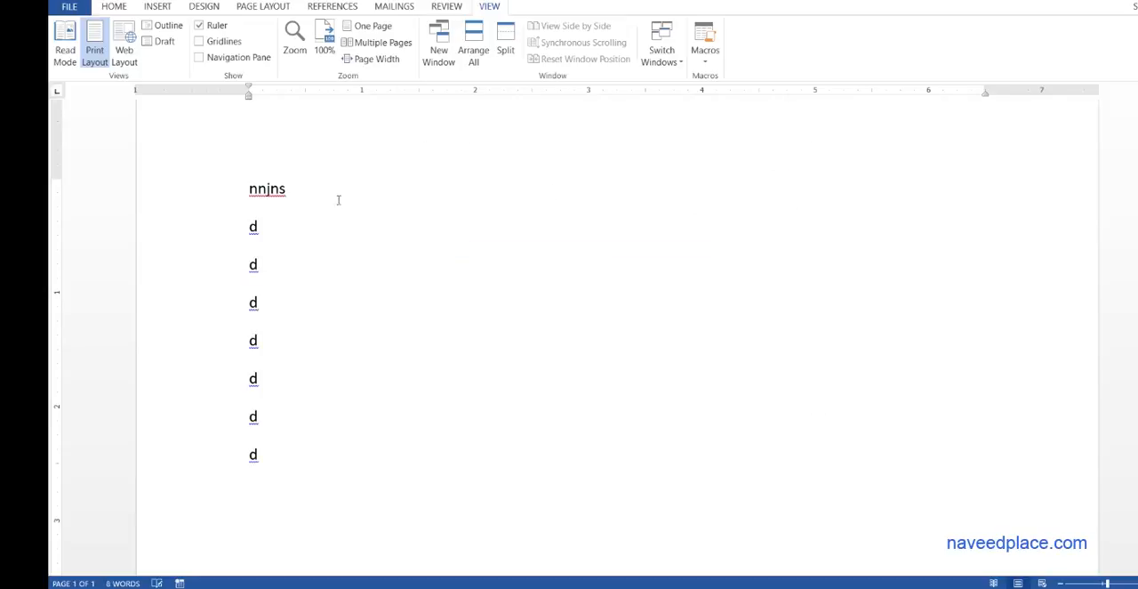
{"action": "mouse_move", "coordinate": [287, 427]}
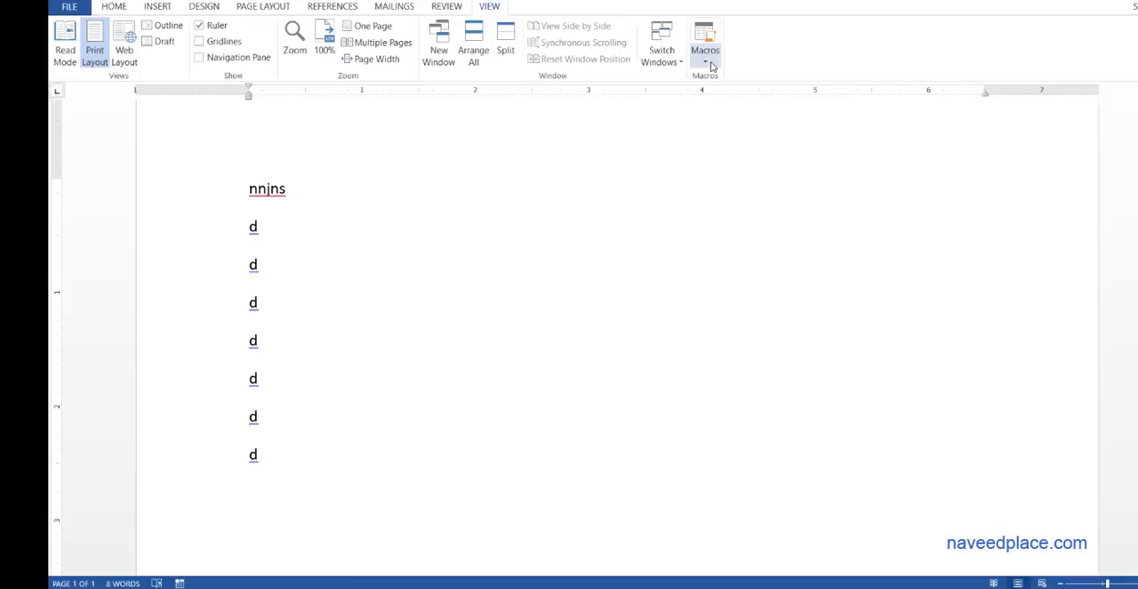
Select and run 'naveed' again, adding a second copy of the lines (16 words)
{"action": "left_click", "coordinate": [705, 62]}
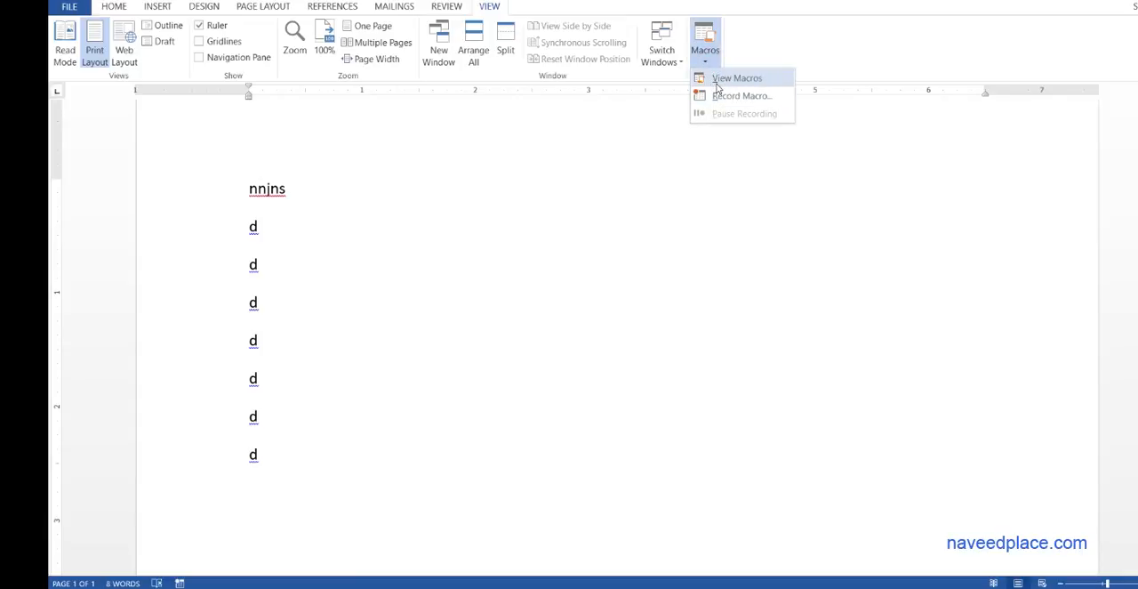
{"action": "left_click", "coordinate": [736, 77]}
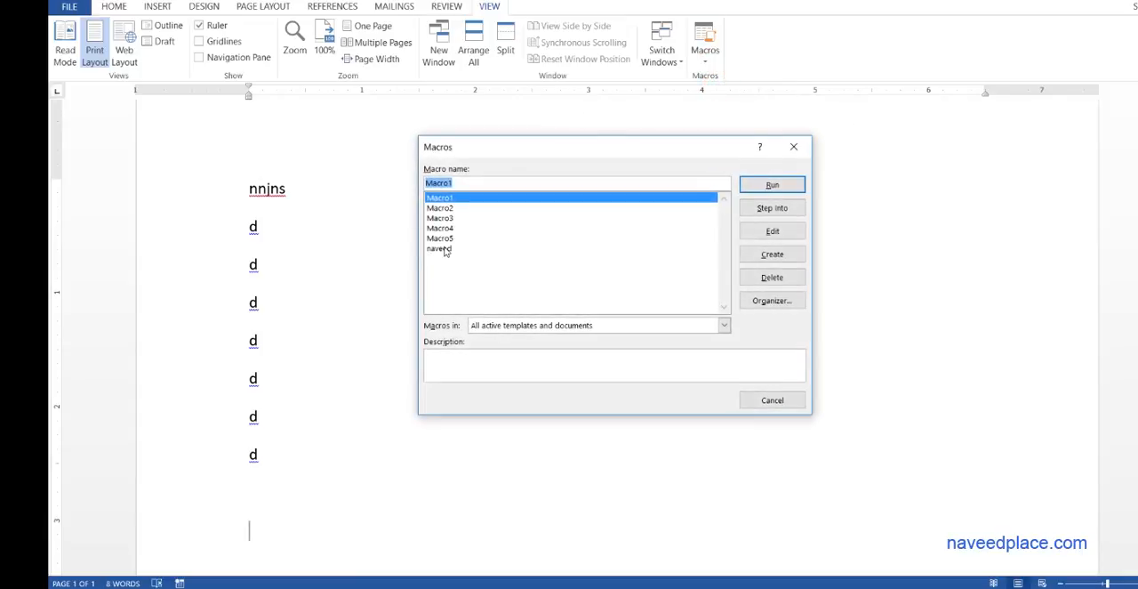
{"action": "left_click", "coordinate": [439, 248]}
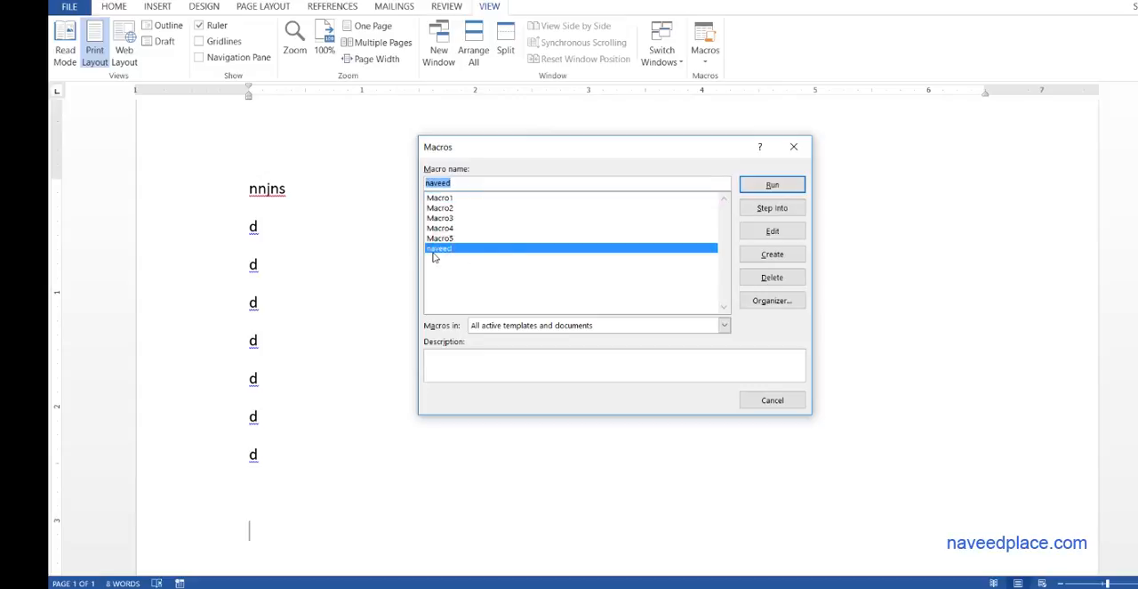
{"action": "left_click", "coordinate": [772, 184]}
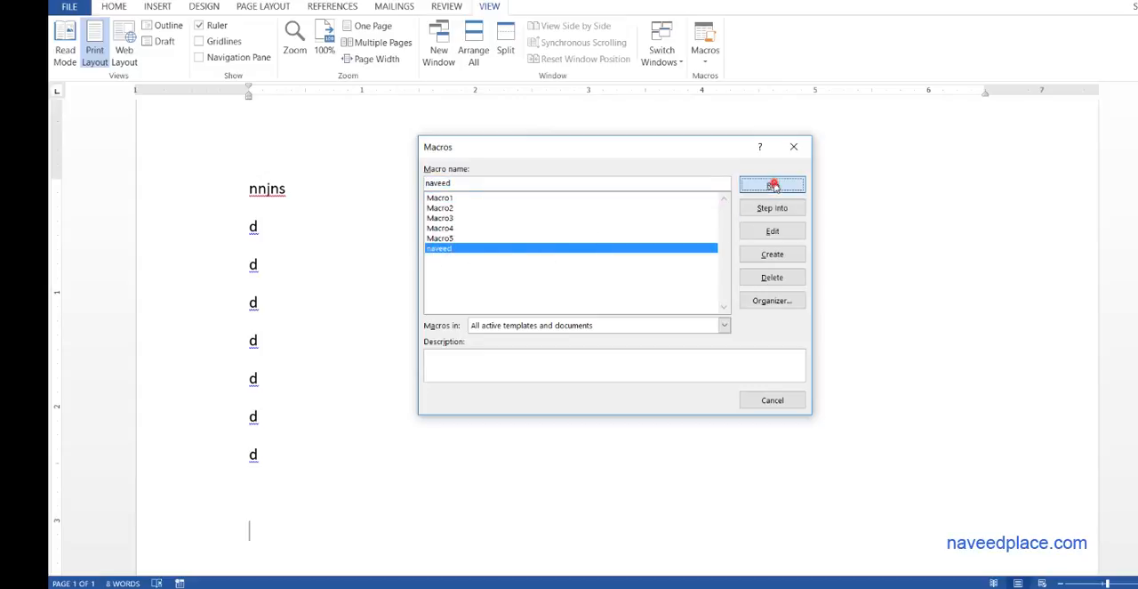
{"action": "left_click", "coordinate": [771, 184]}
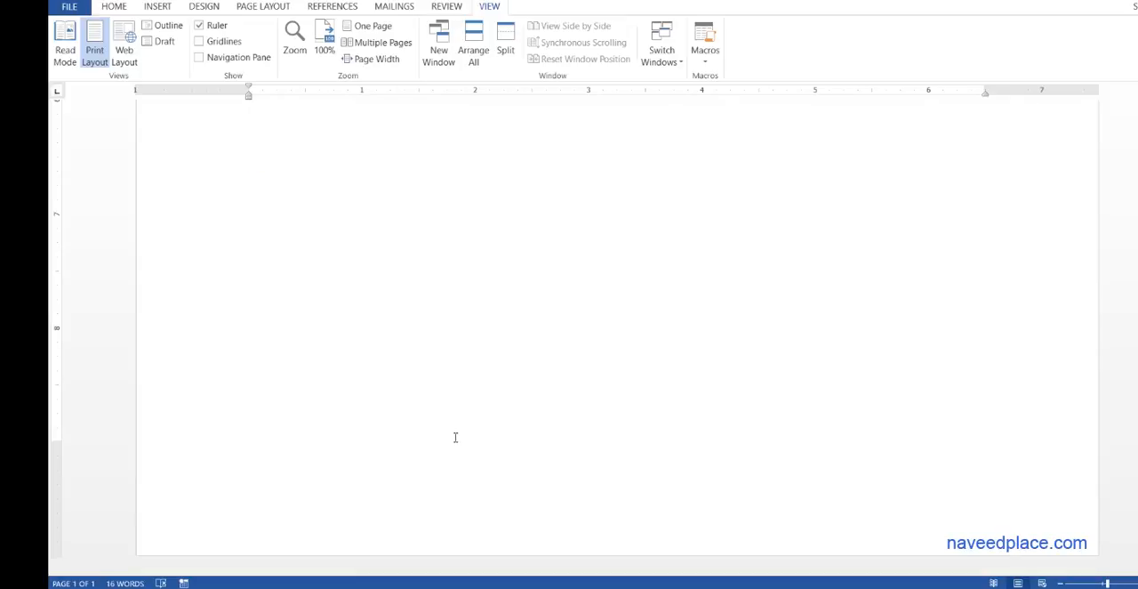
{"action": "left_click", "coordinate": [705, 42]}
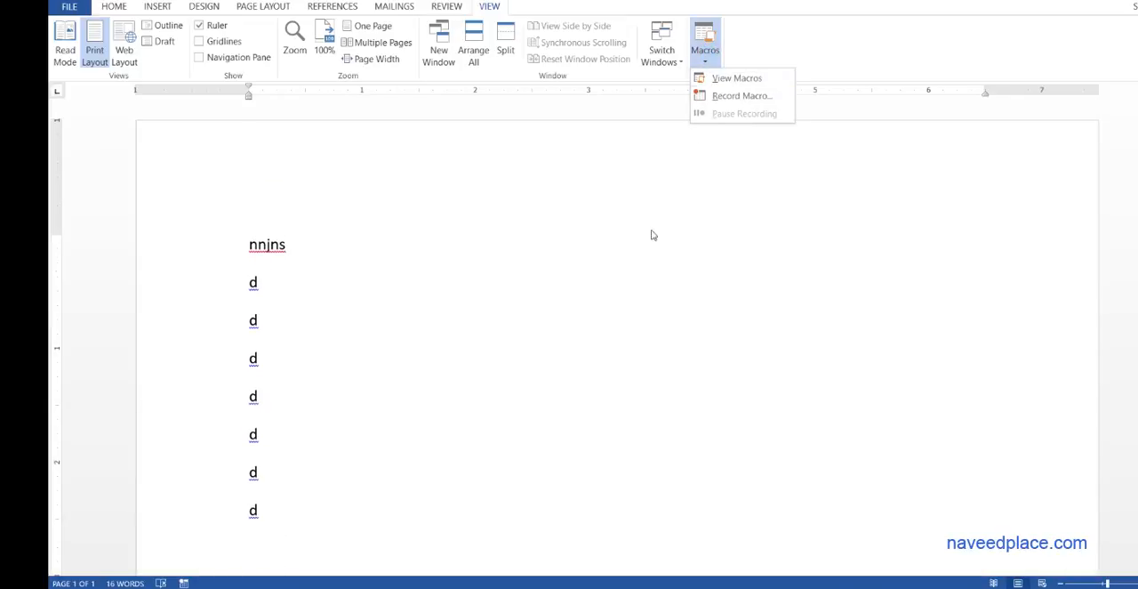
{"action": "mouse_move", "coordinate": [586, 378]}
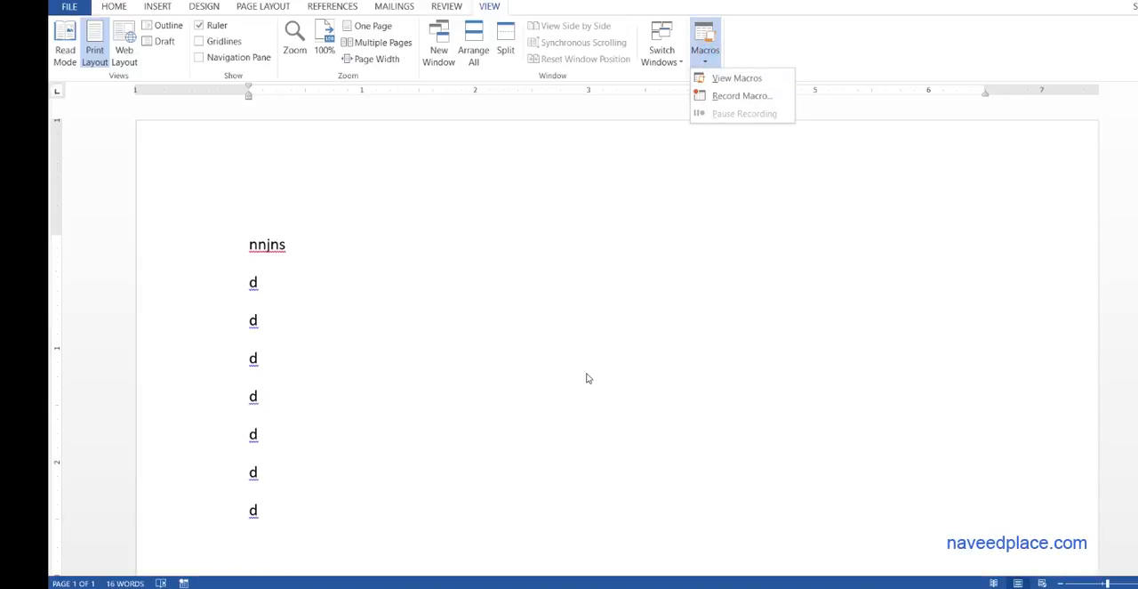